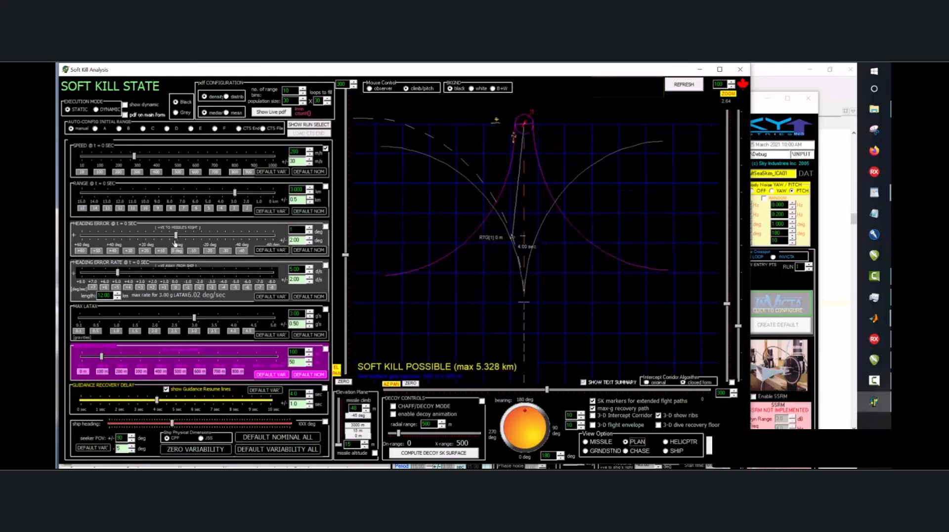
pyautogui.moveTo(194, 245)
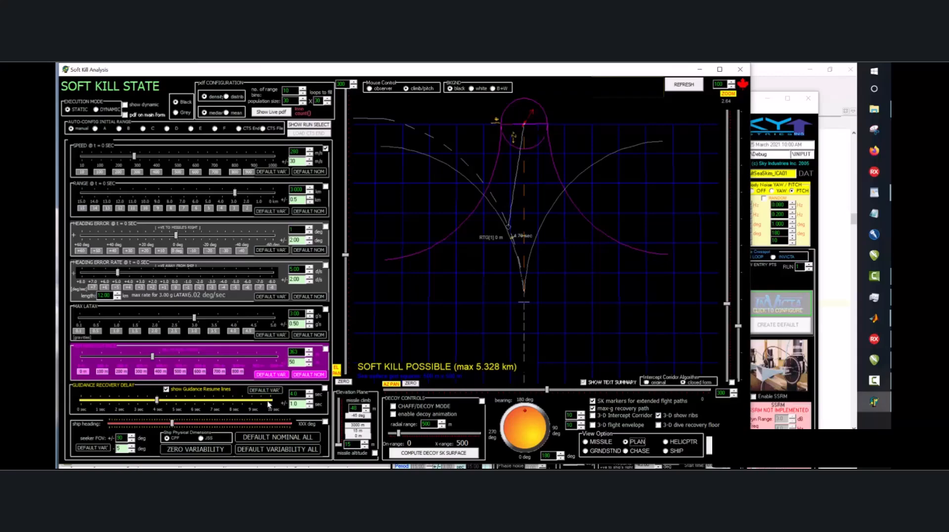
pyautogui.moveTo(603, 309)
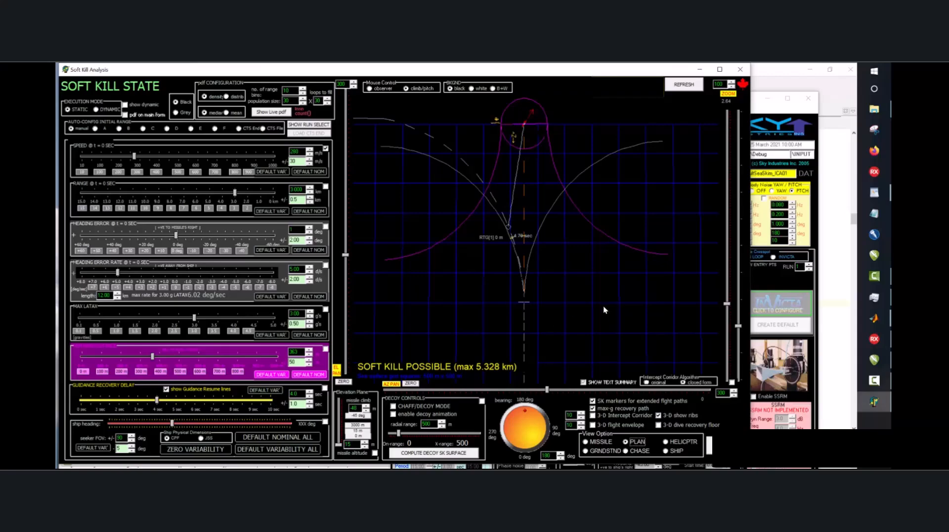